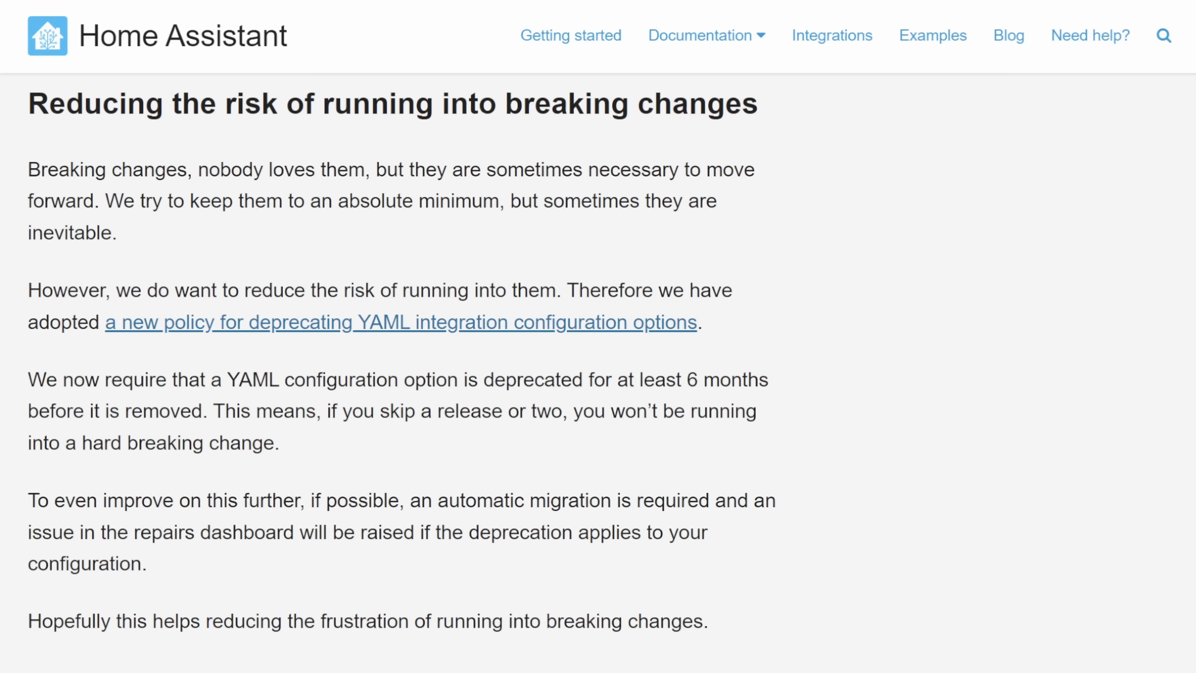
Subscribe to the channel on the Home Assistant 2023.7 features video page
left_click(401, 322)
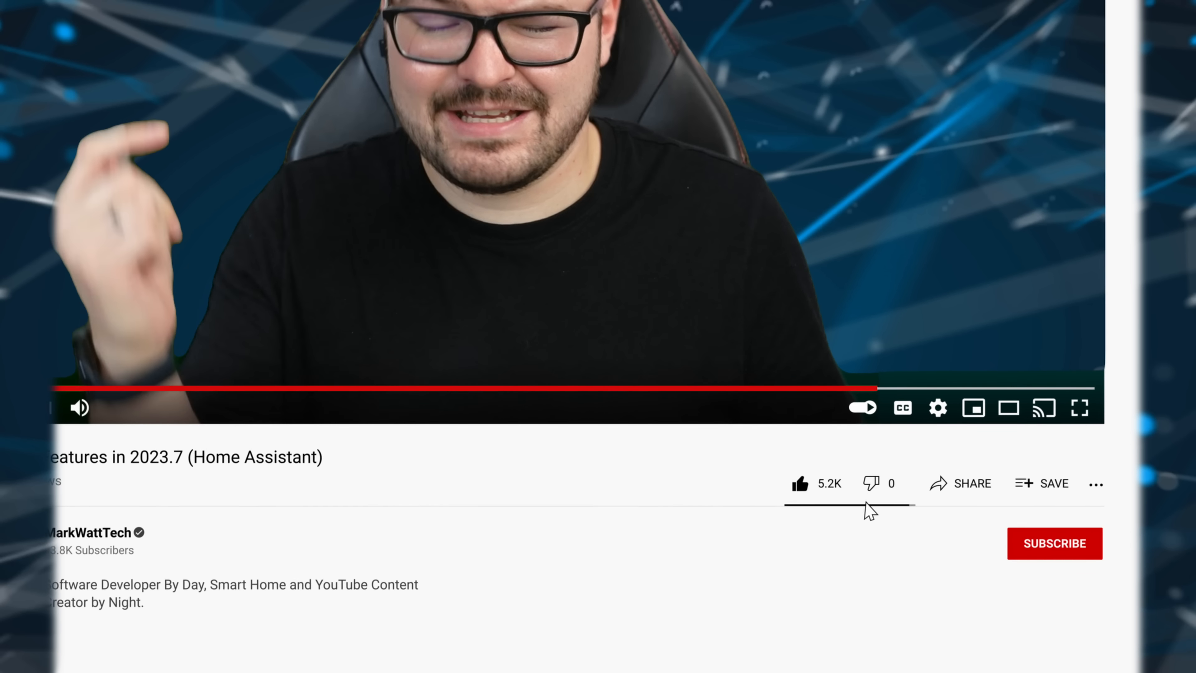
left_click(1053, 543)
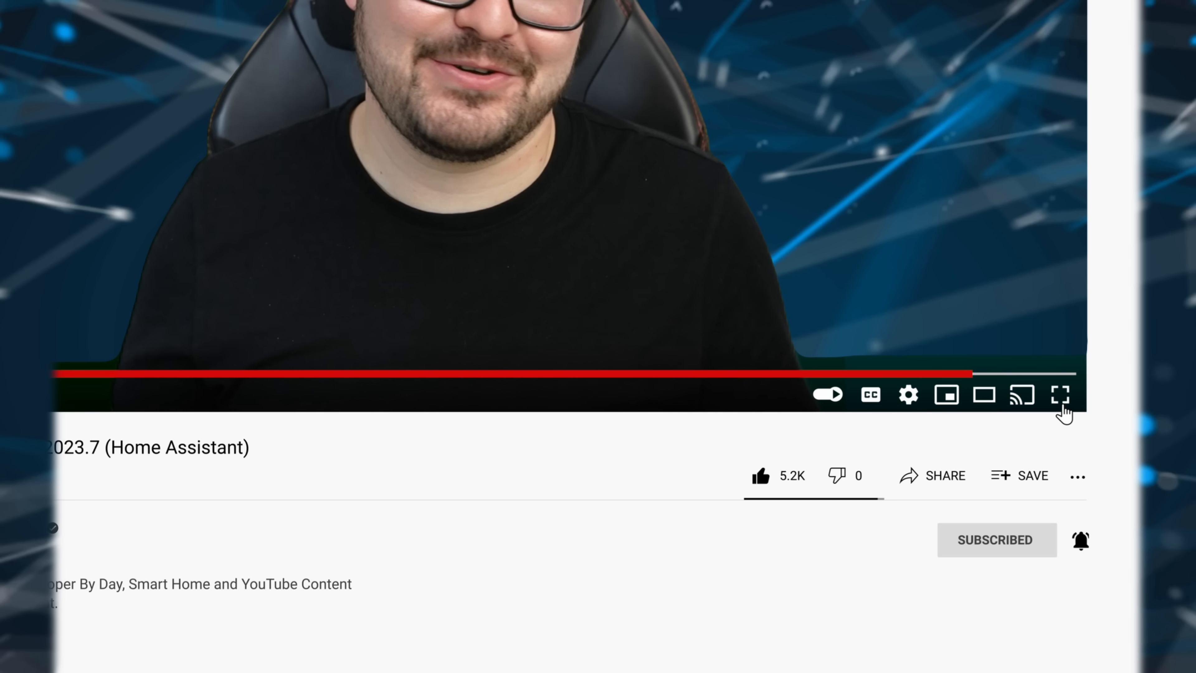
left_click(1060, 395)
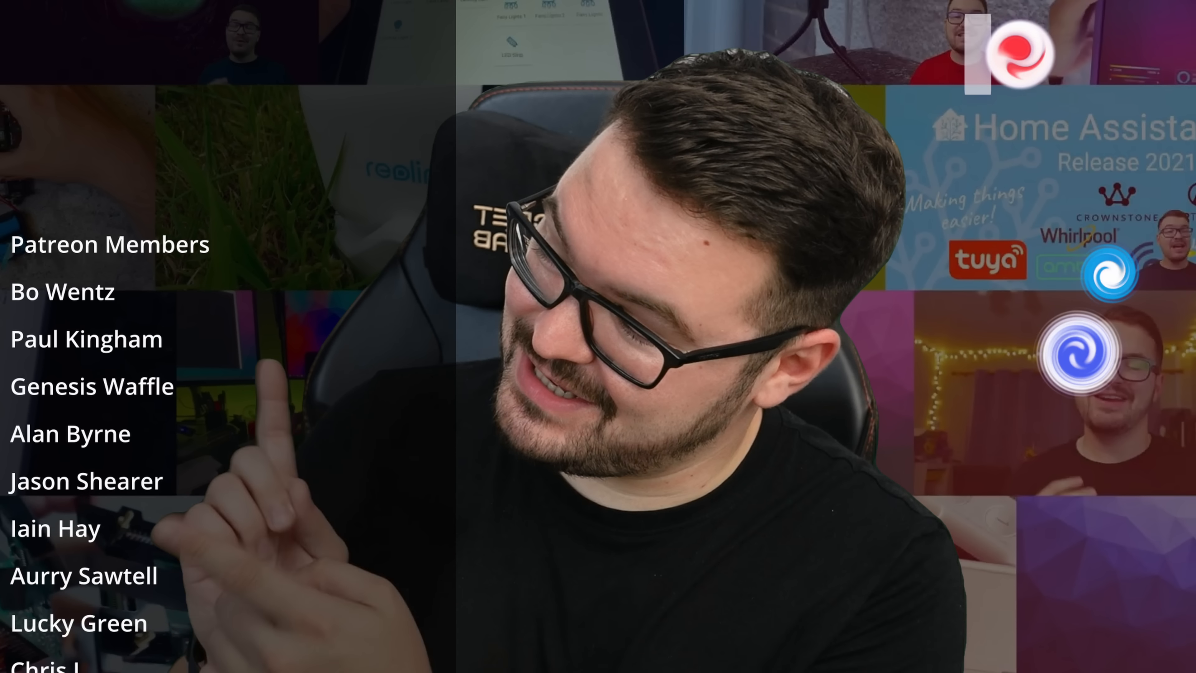